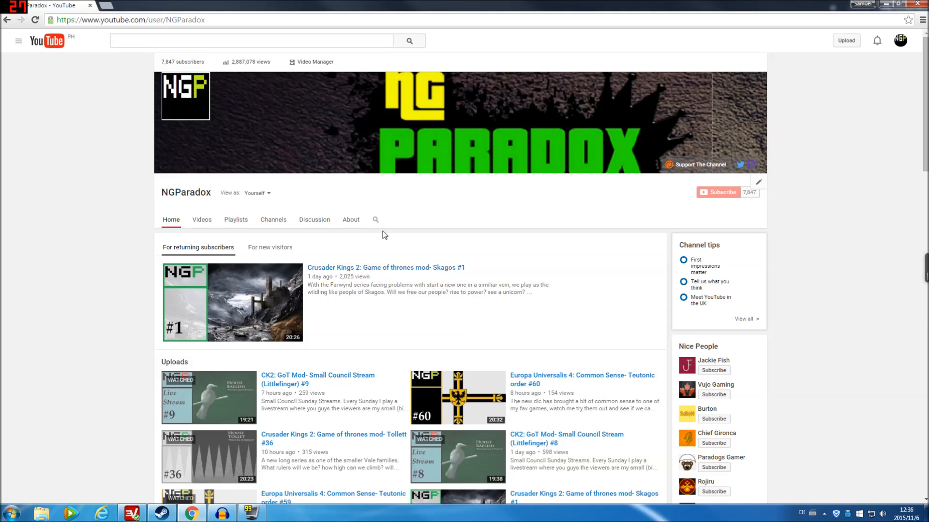
mouse_move(804, 207)
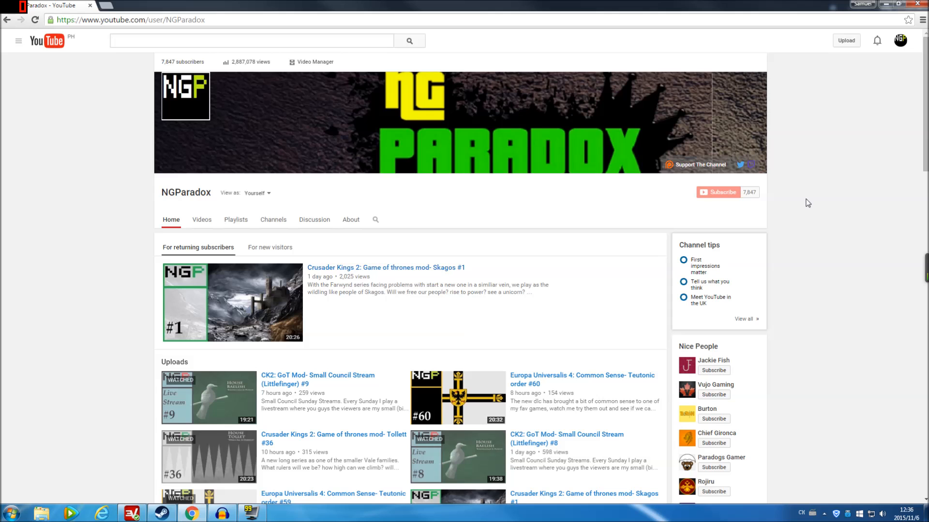
- Scroll the NGParadox channel home down to the Charlemagne Tribal Beginnings playlist shelf
scroll("down", 3)
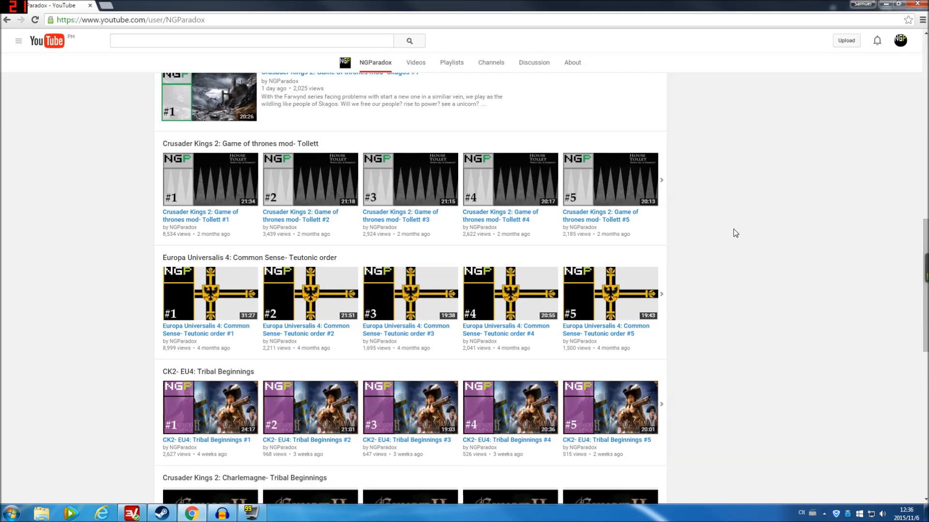
scroll("down", 3)
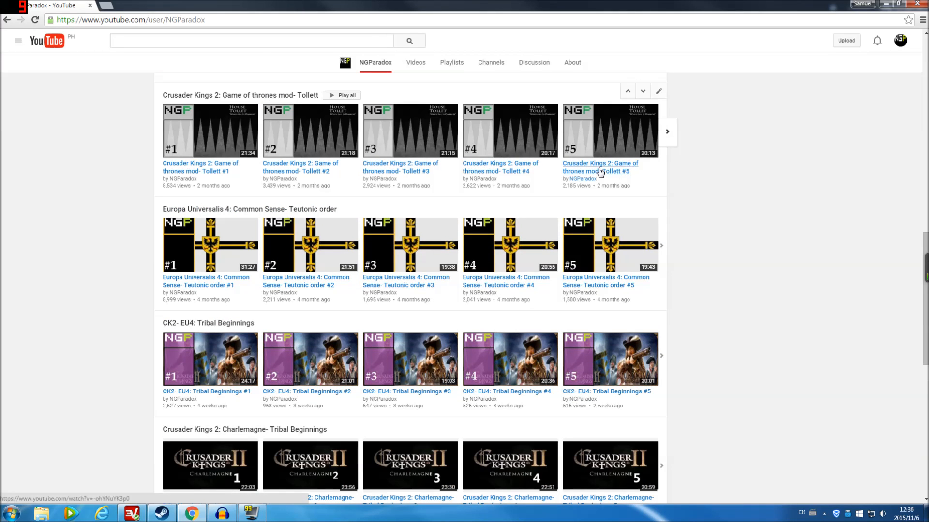
mouse_move(655, 346)
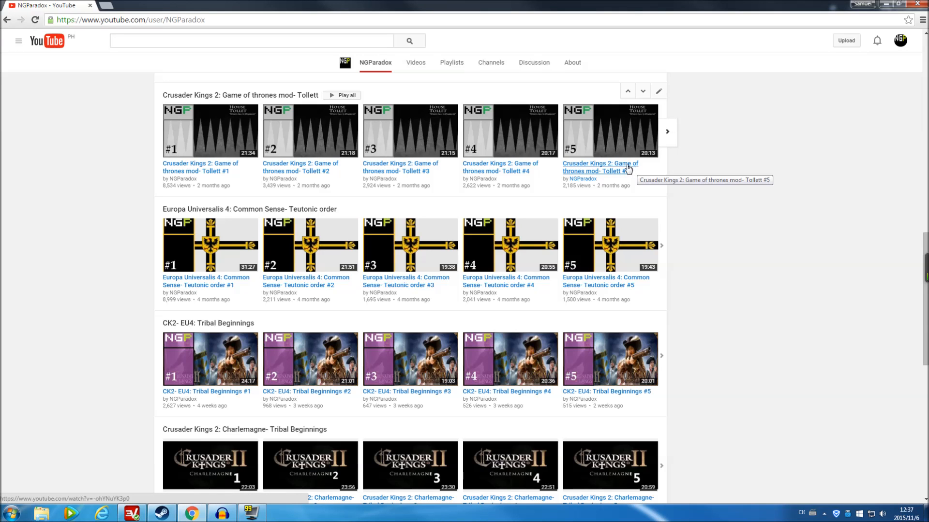
scroll("down", 3)
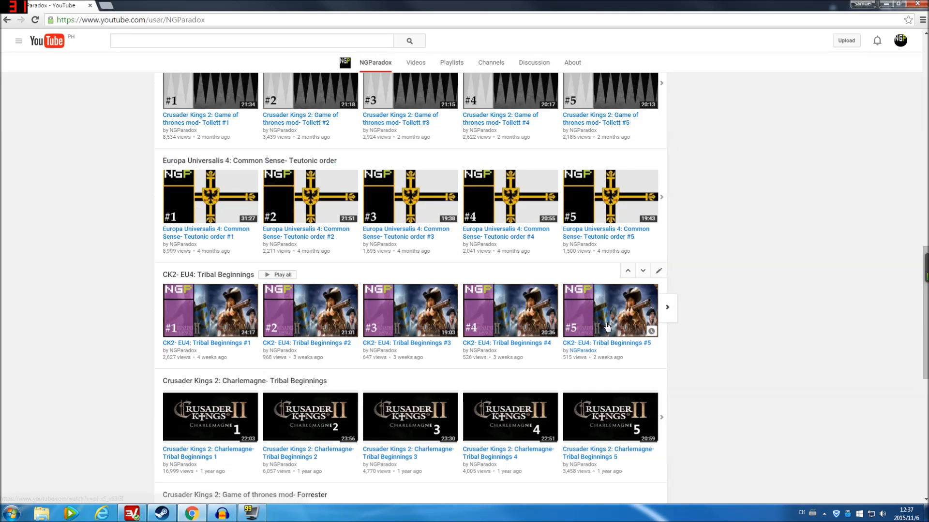
scroll("down", 3)
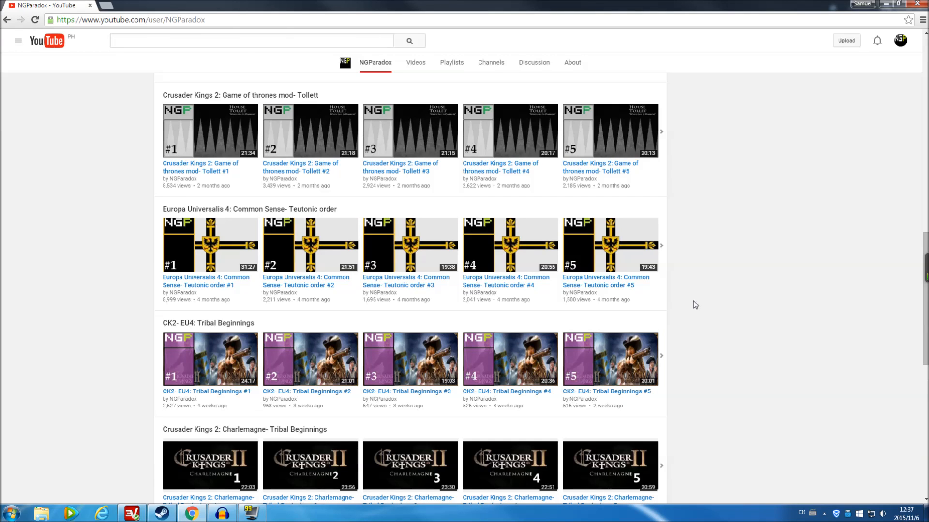
mouse_move(694, 301)
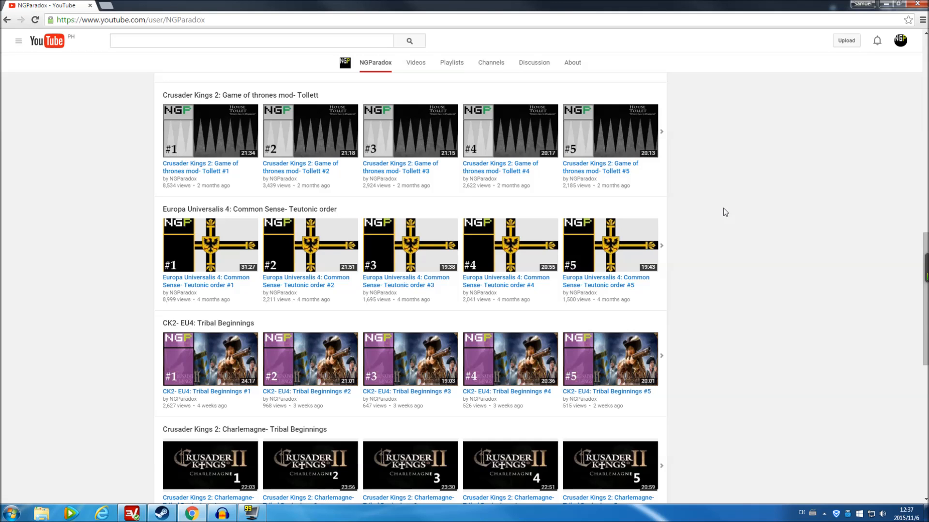
mouse_move(725, 196)
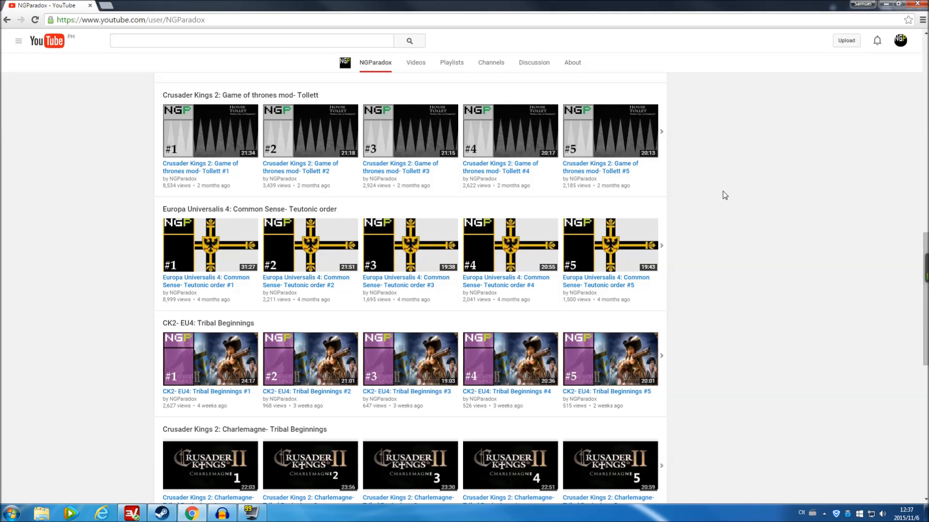
mouse_move(640, 181)
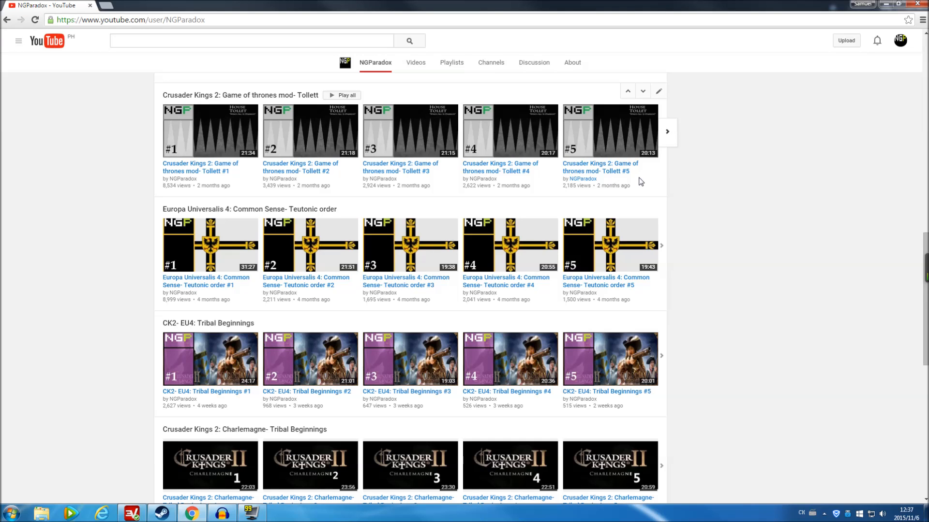
mouse_move(599, 170)
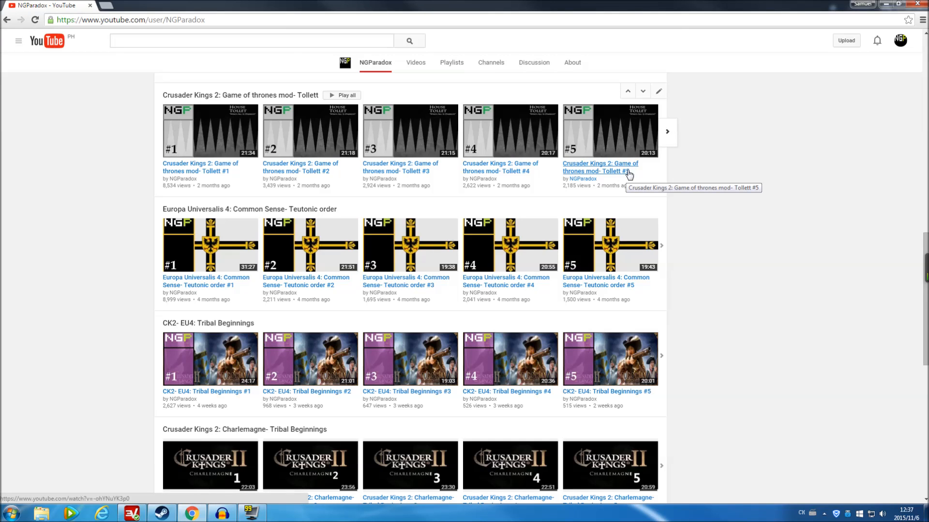
mouse_move(681, 199)
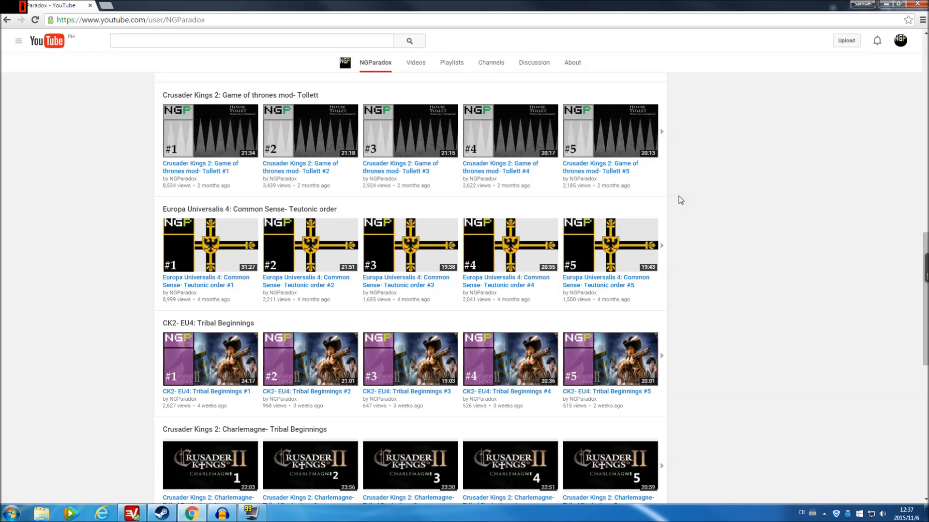
mouse_move(622, 173)
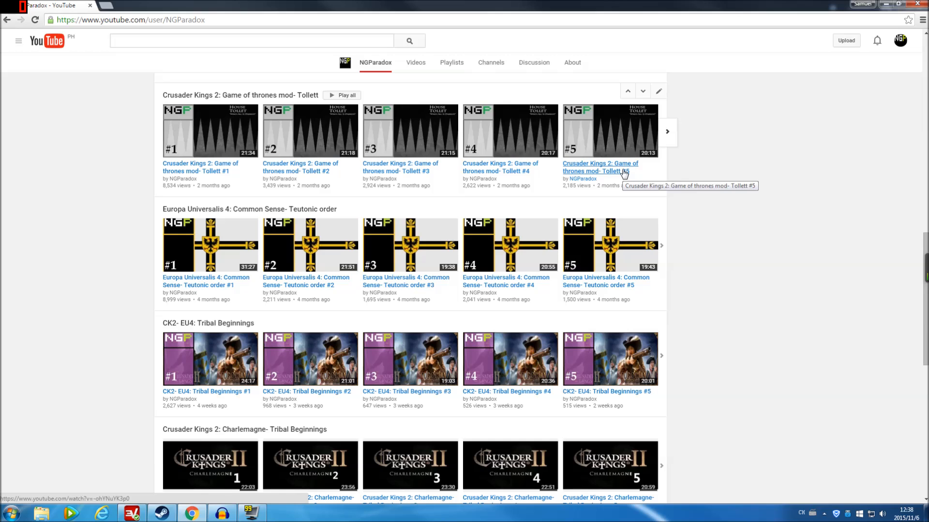
mouse_move(697, 123)
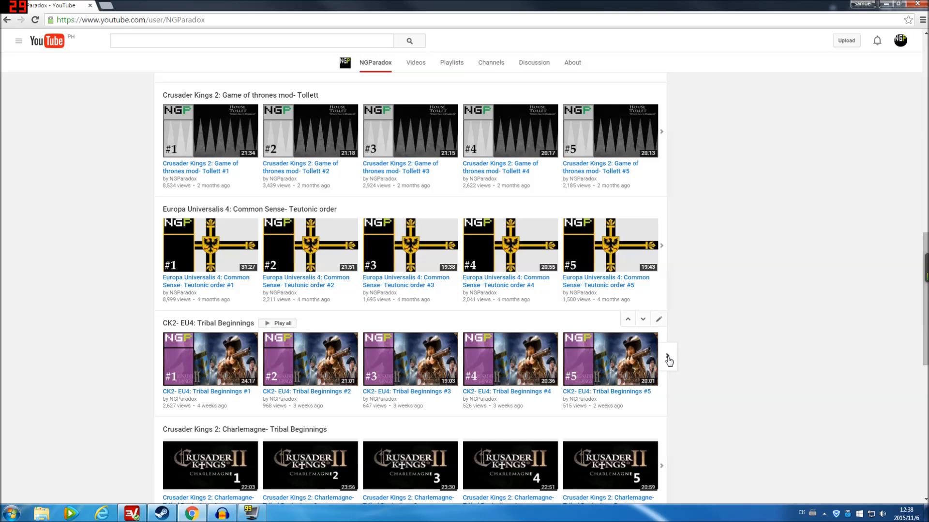
mouse_move(726, 324)
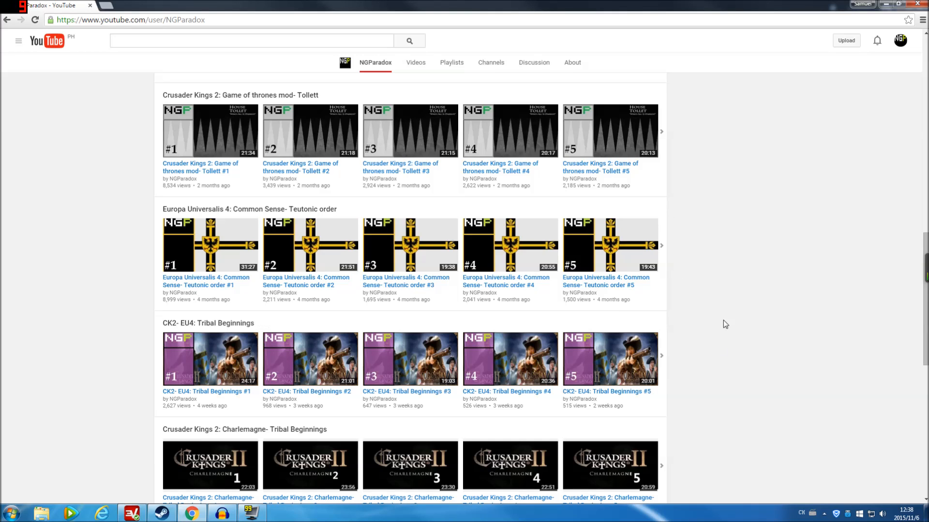
mouse_move(710, 199)
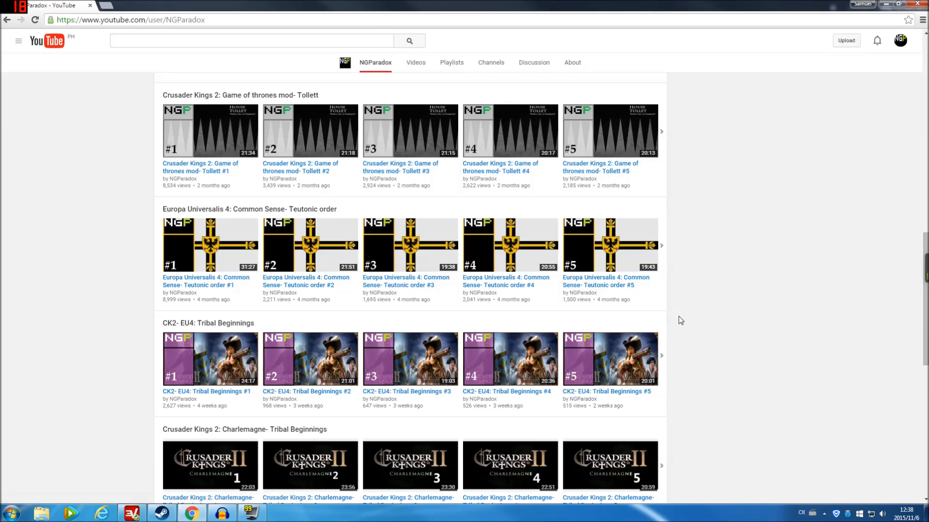
mouse_move(705, 313)
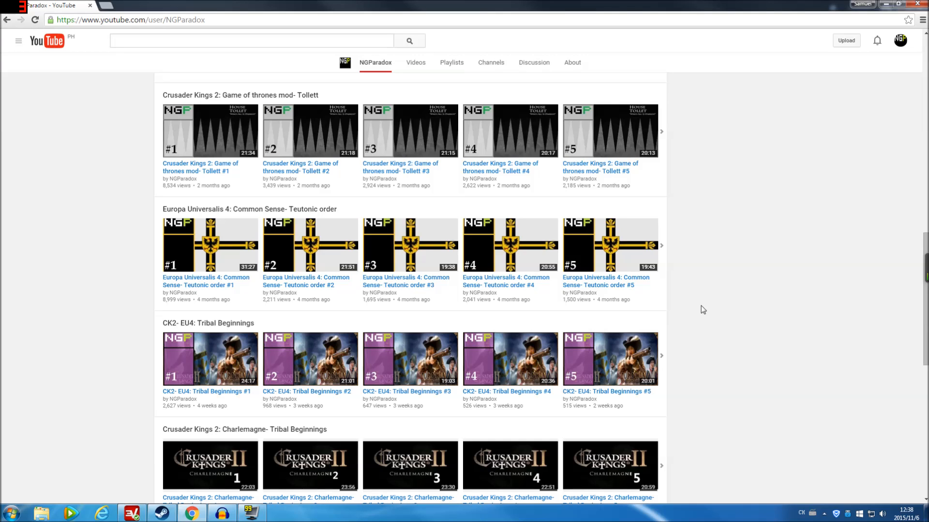
mouse_move(700, 307)
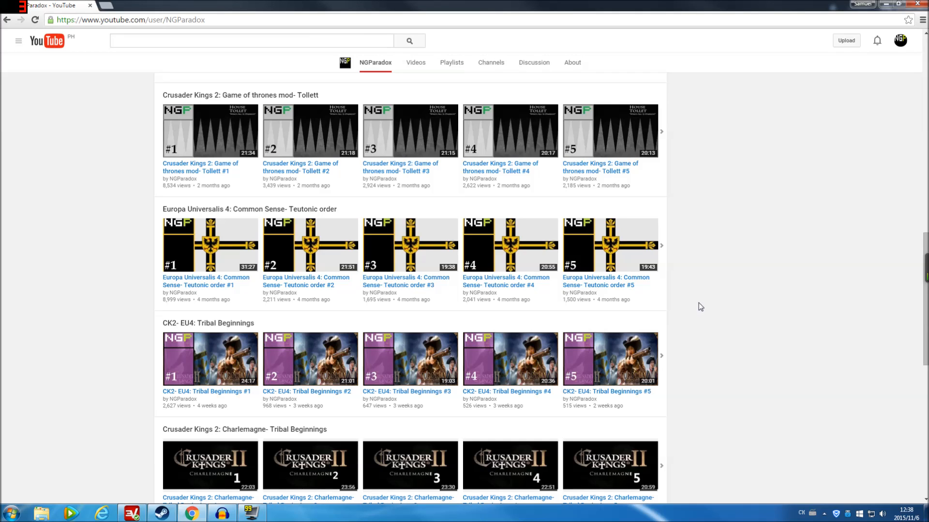
mouse_move(731, 283)
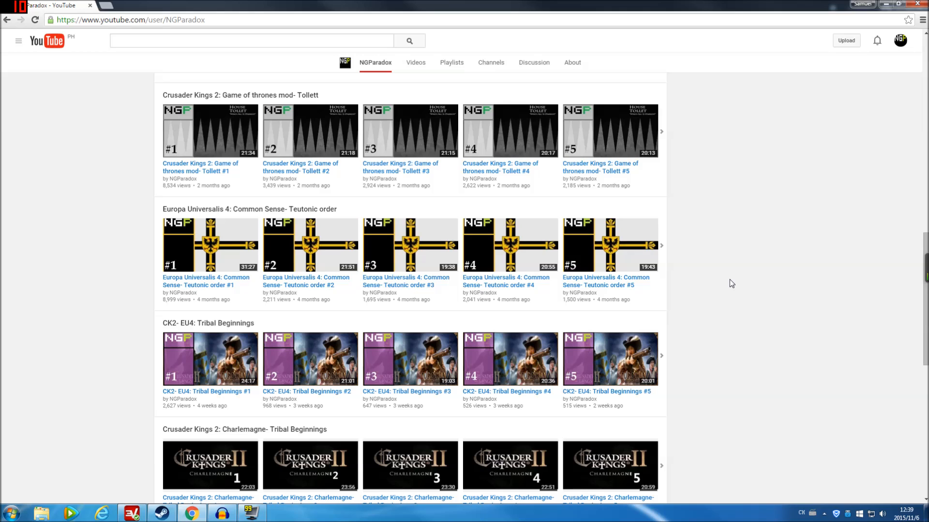
mouse_move(751, 238)
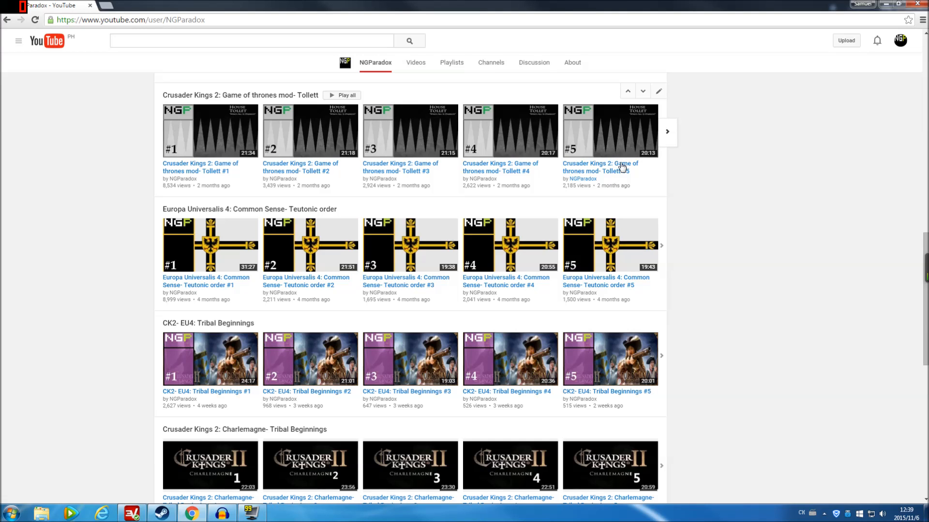
mouse_move(642, 358)
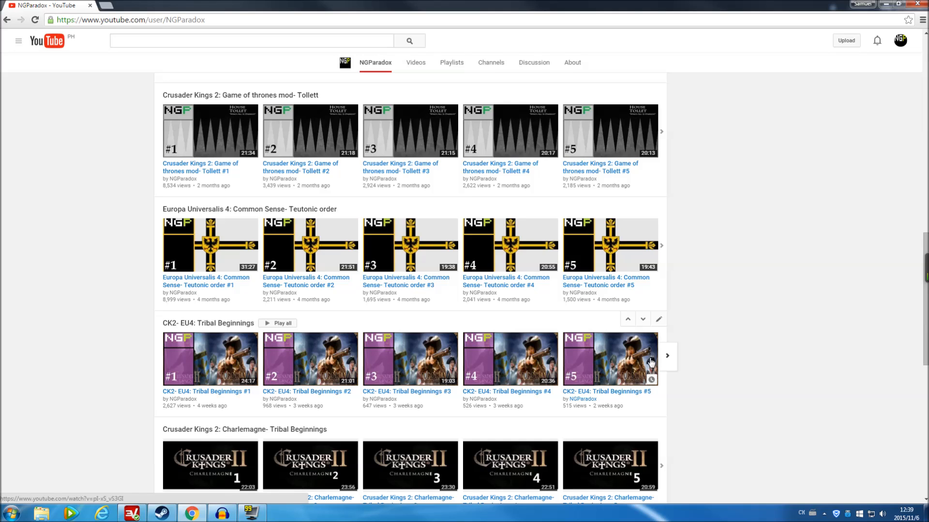
mouse_move(662, 338)
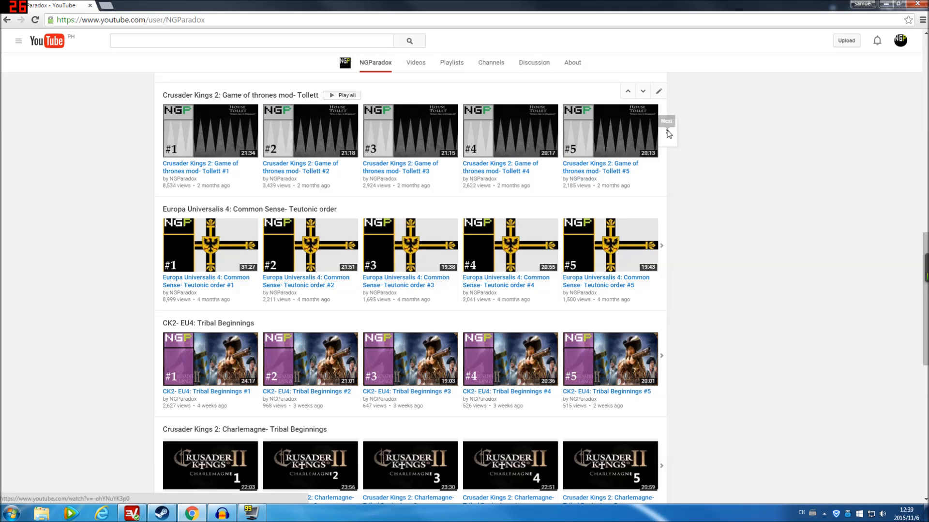
- Page the Tollett shelf forward to episodes #9–#12
left_click(666, 121)
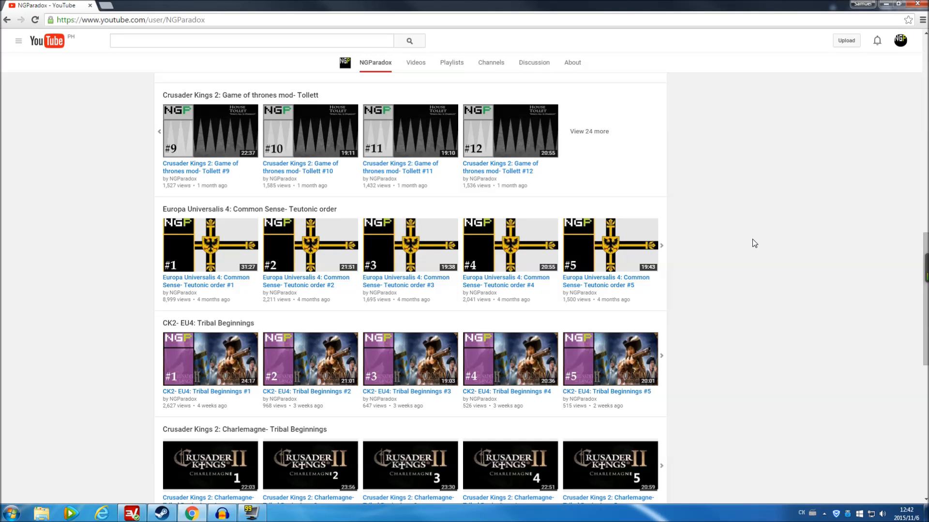
mouse_move(757, 259)
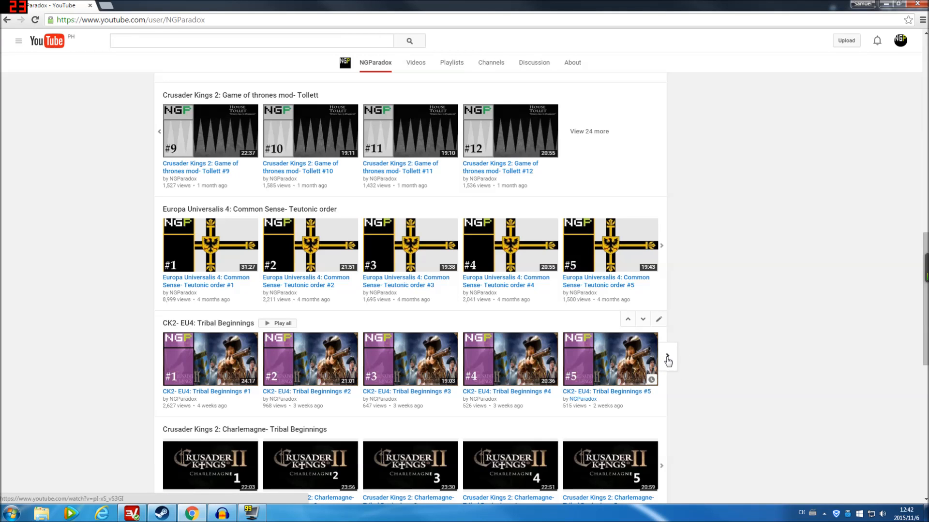
mouse_move(696, 347)
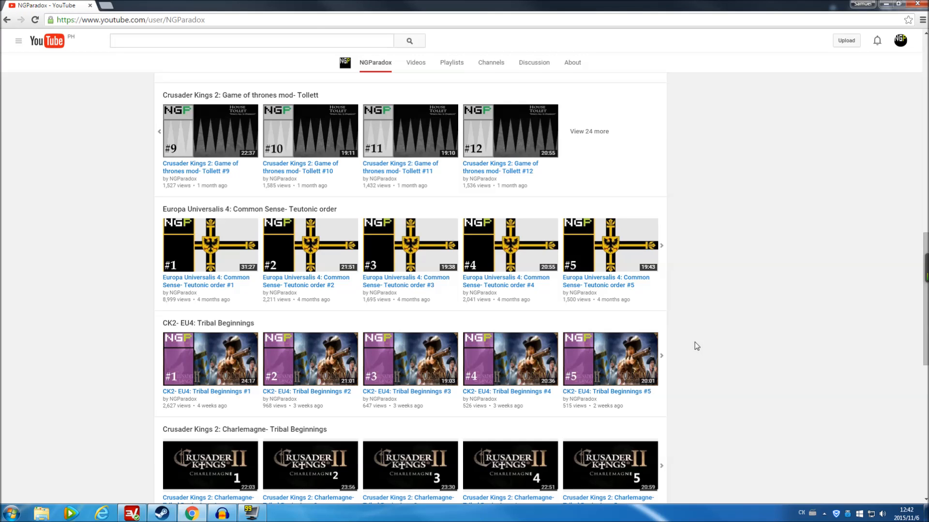
mouse_move(684, 354)
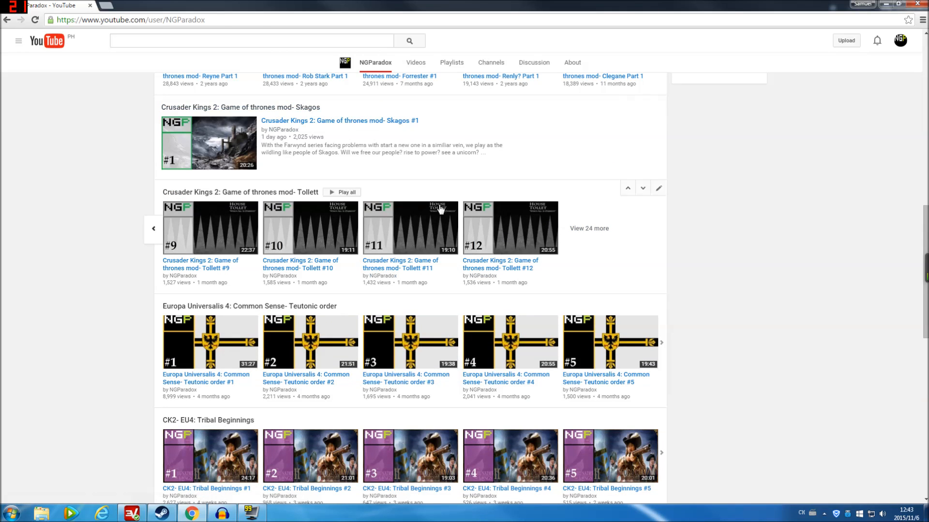
mouse_move(637, 162)
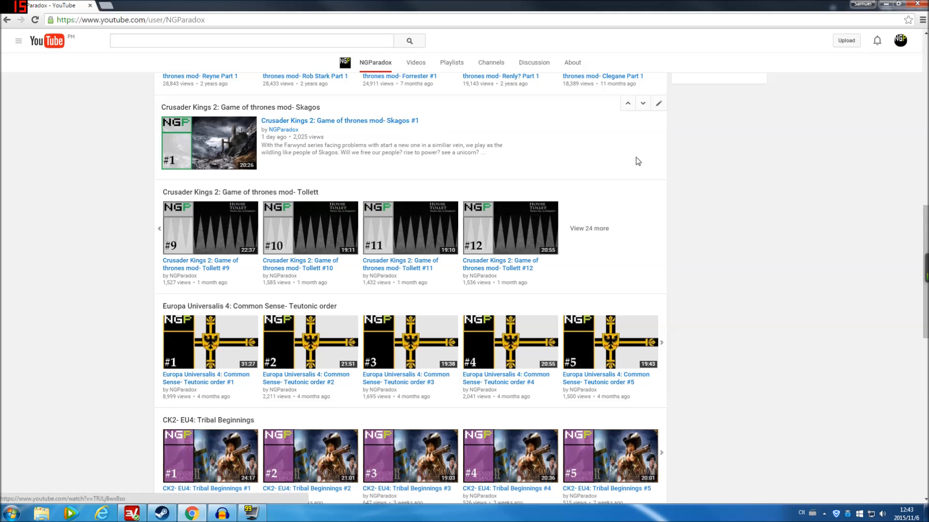
scroll("down", 3)
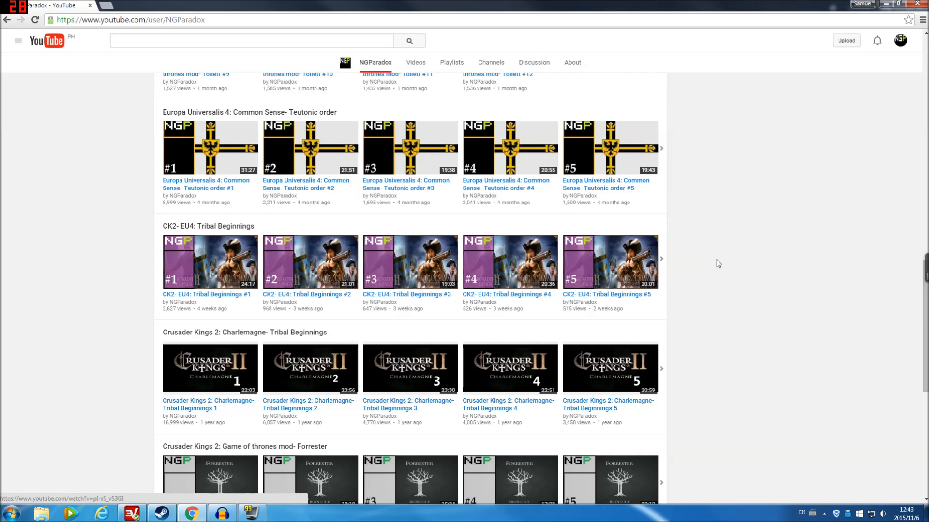
scroll("down", 3)
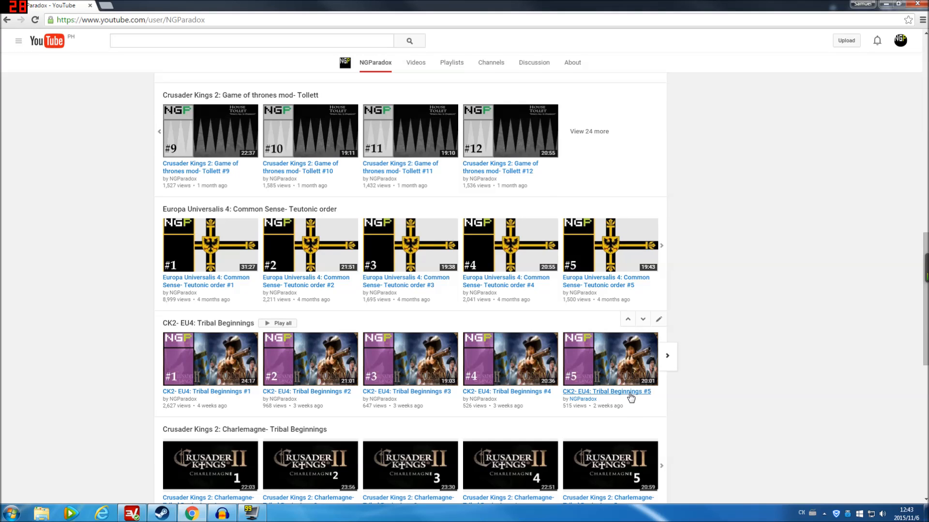
mouse_move(606, 391)
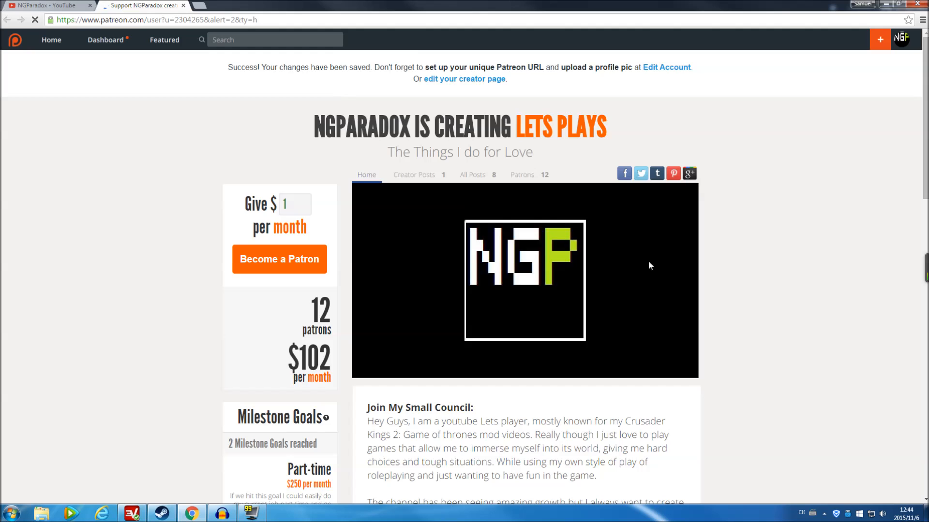
- Expand the '2 Milestone Goals reached' section, review New Equipment and Rains of Castamere, then collapse it
scroll("down", 3)
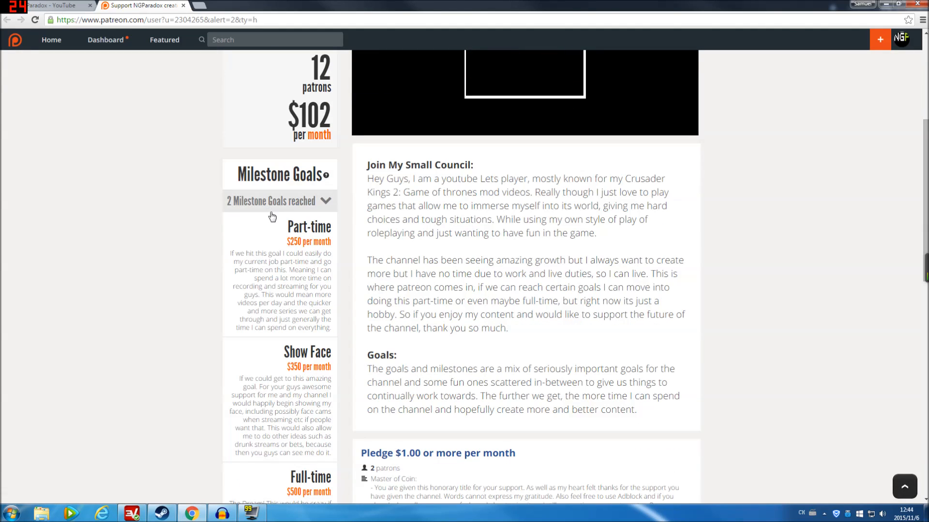
left_click(279, 202)
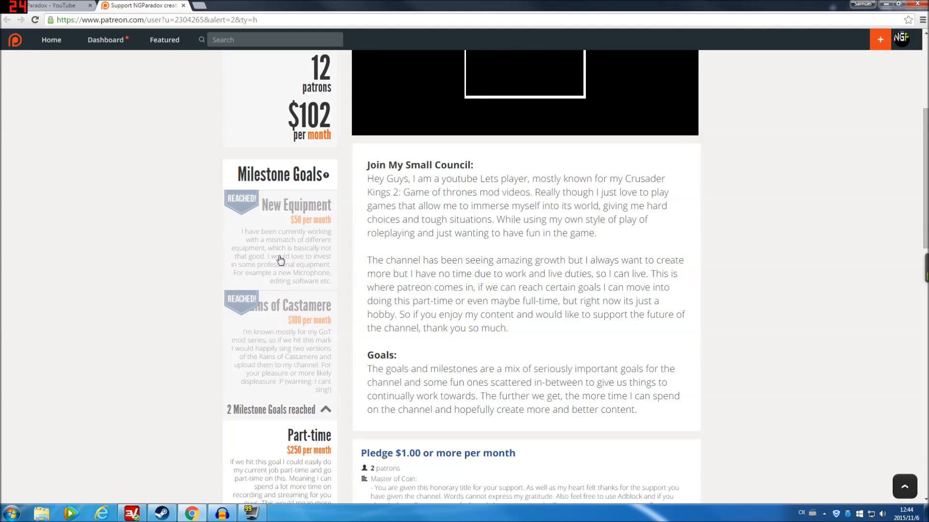
mouse_move(296, 325)
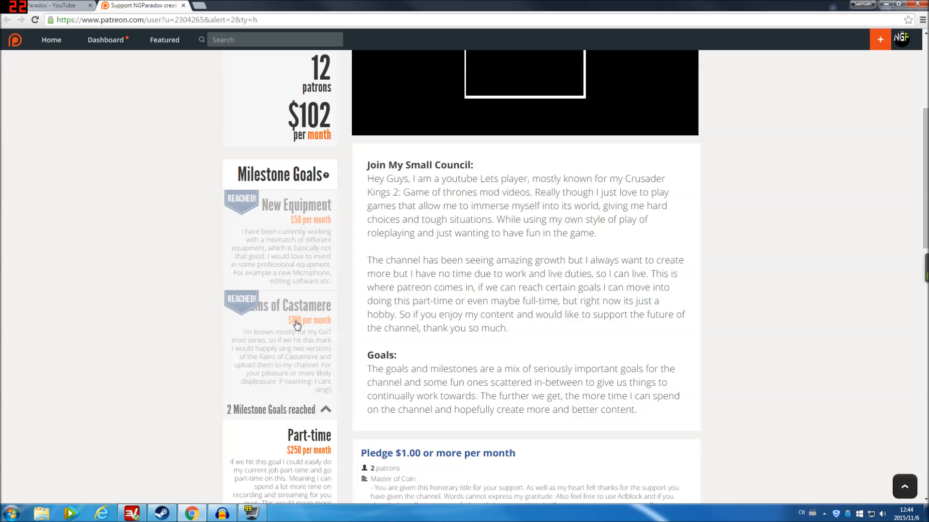
mouse_move(295, 337)
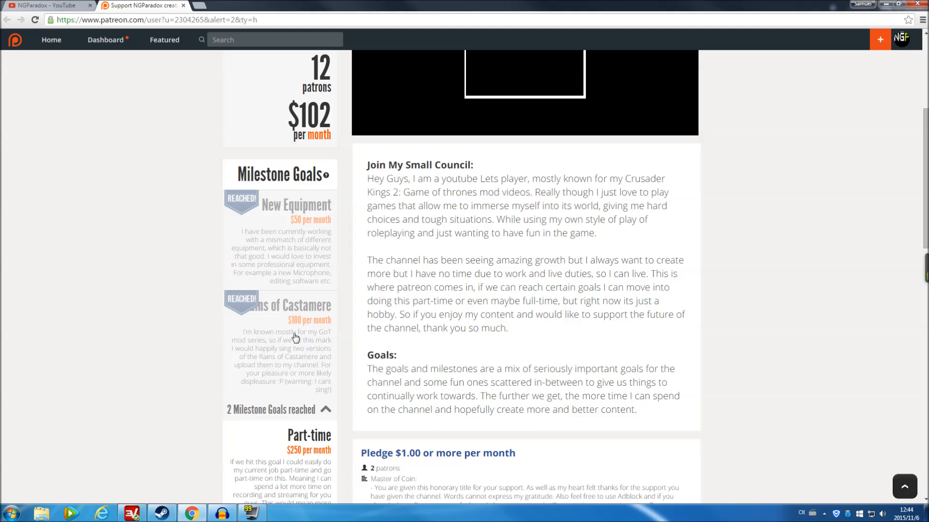
scroll("down", 3)
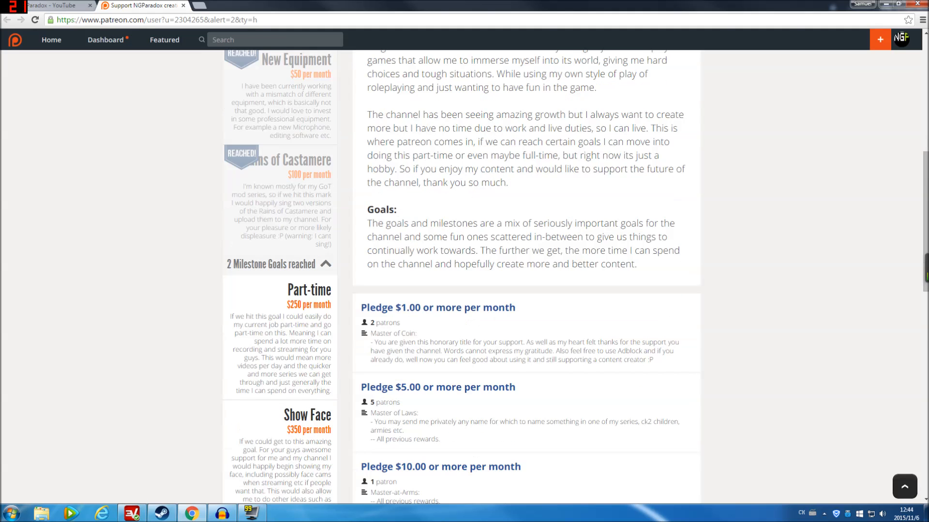
scroll("down", 3)
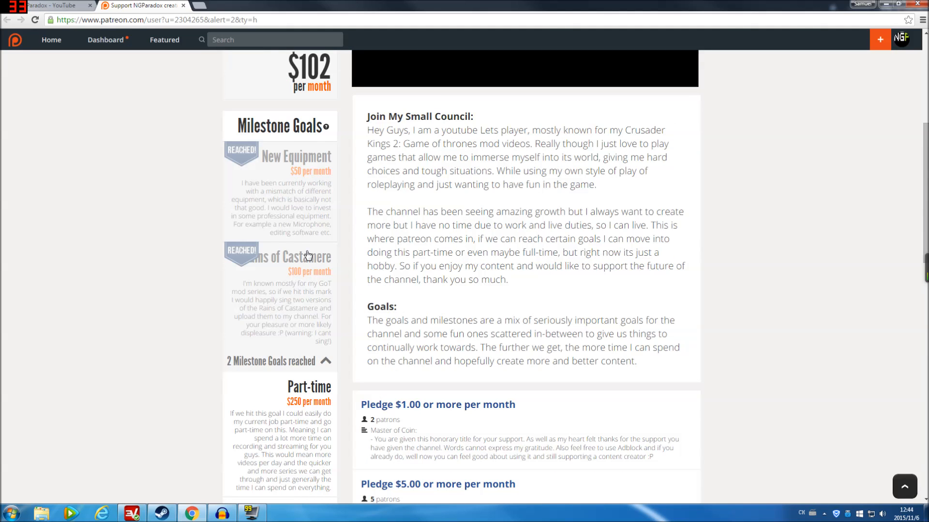
left_click(278, 361)
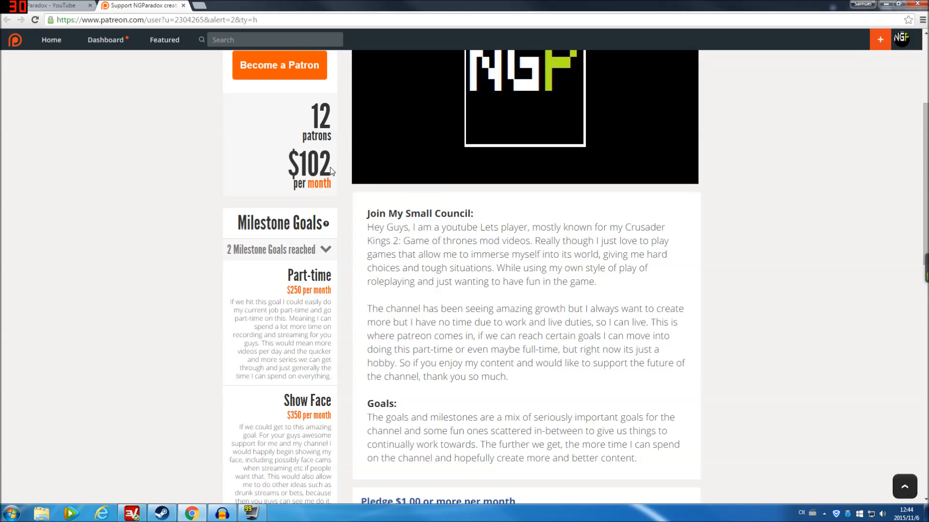
mouse_move(851, 270)
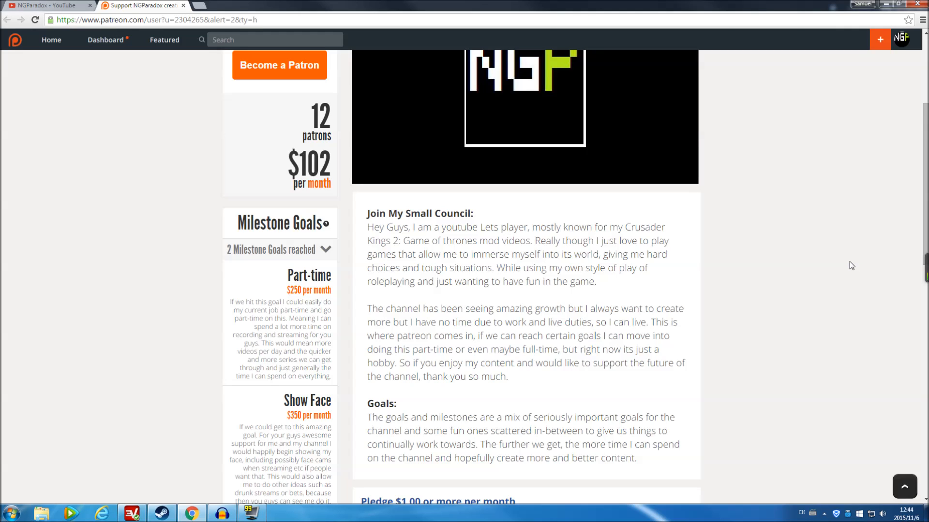
mouse_move(848, 253)
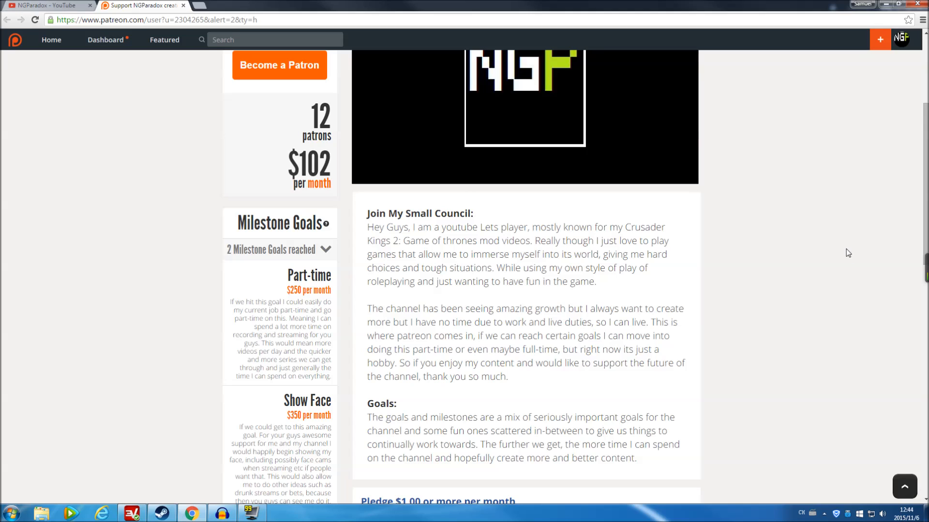
mouse_move(674, 258)
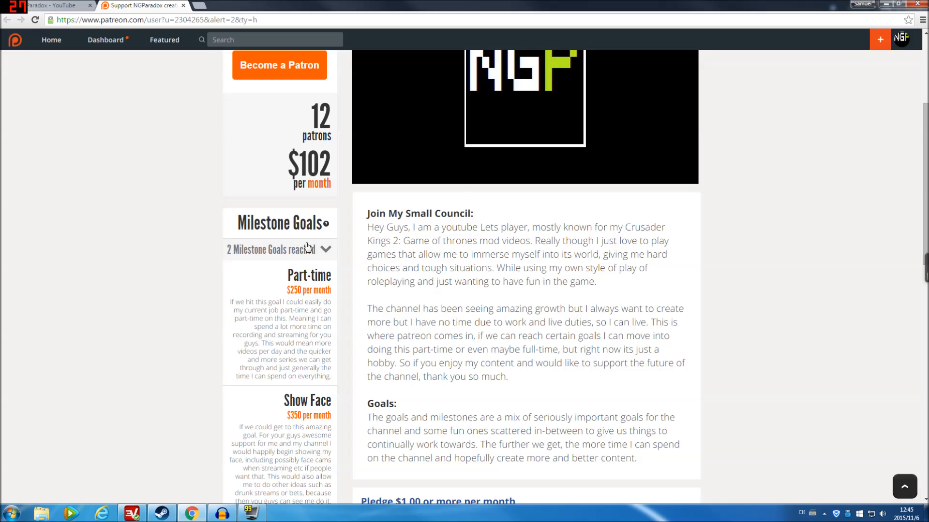
scroll("down", 3)
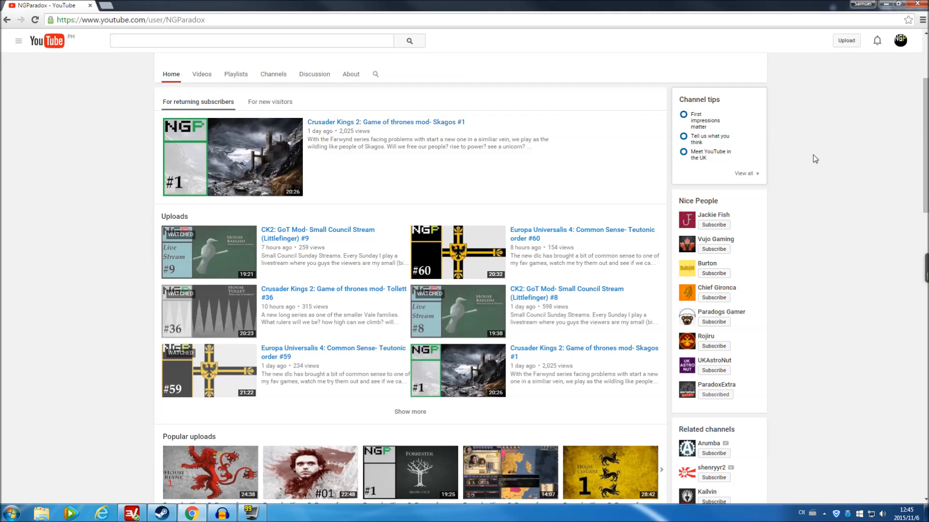
mouse_move(830, 125)
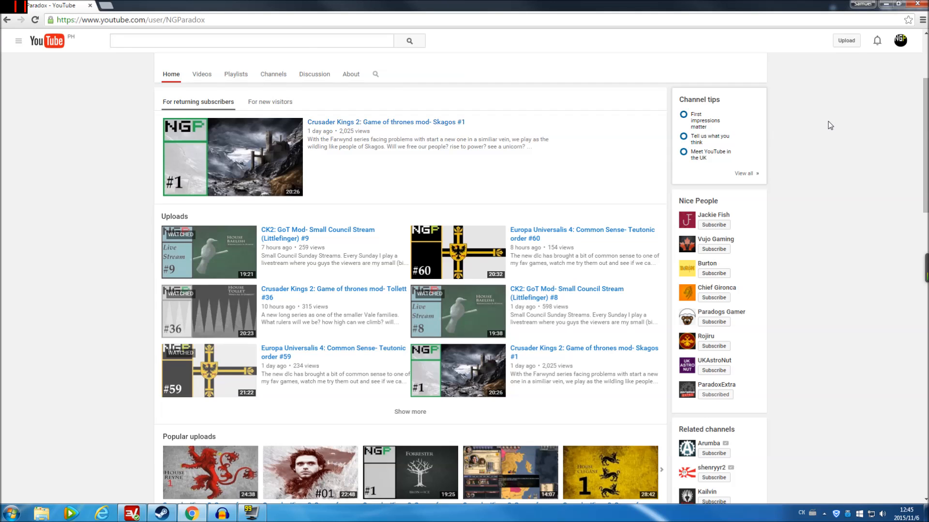
mouse_move(837, 144)
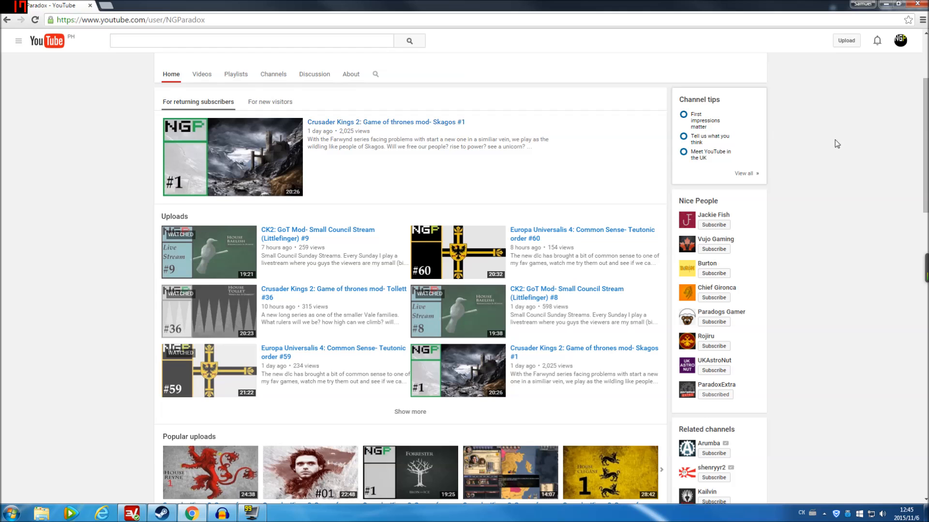
- Scroll the channel home past Popular uploads to the Tollett, Teutonic order and Tribal Beginnings shelves
scroll("down", 3)
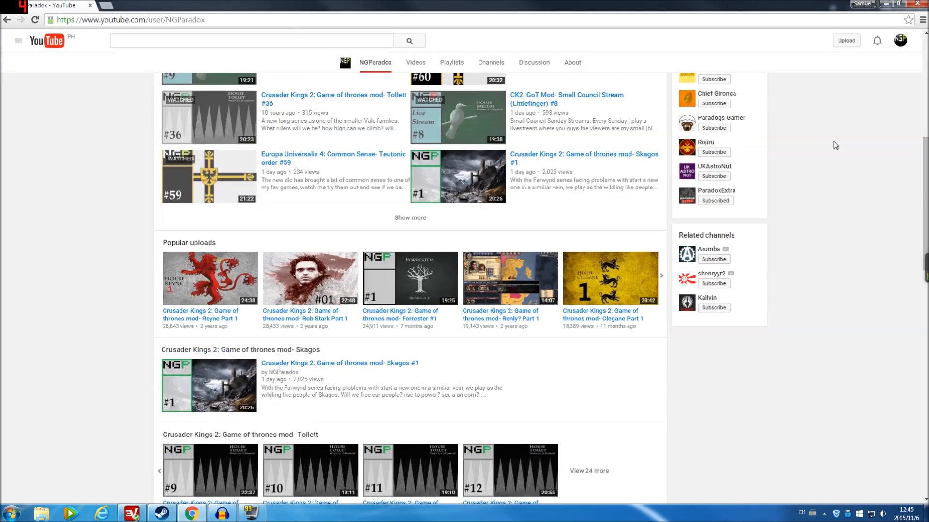
scroll("down", 3)
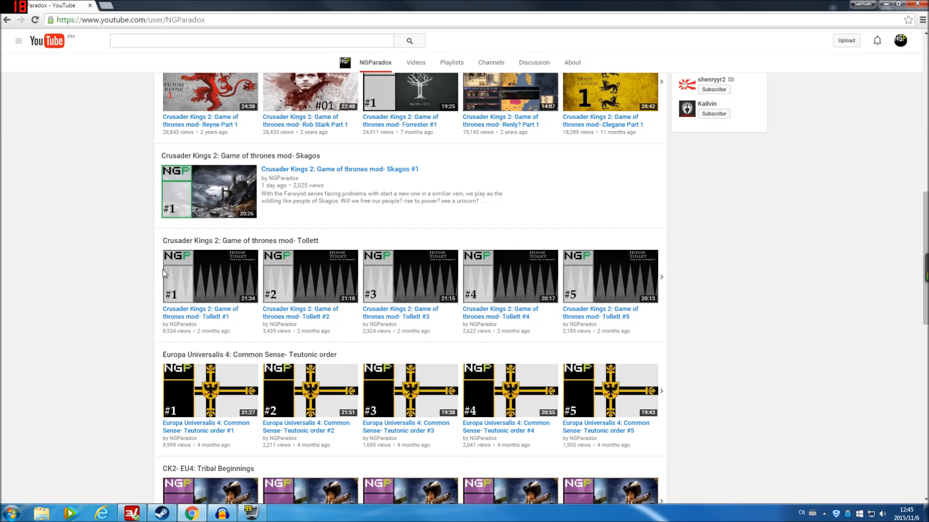
mouse_move(887, 252)
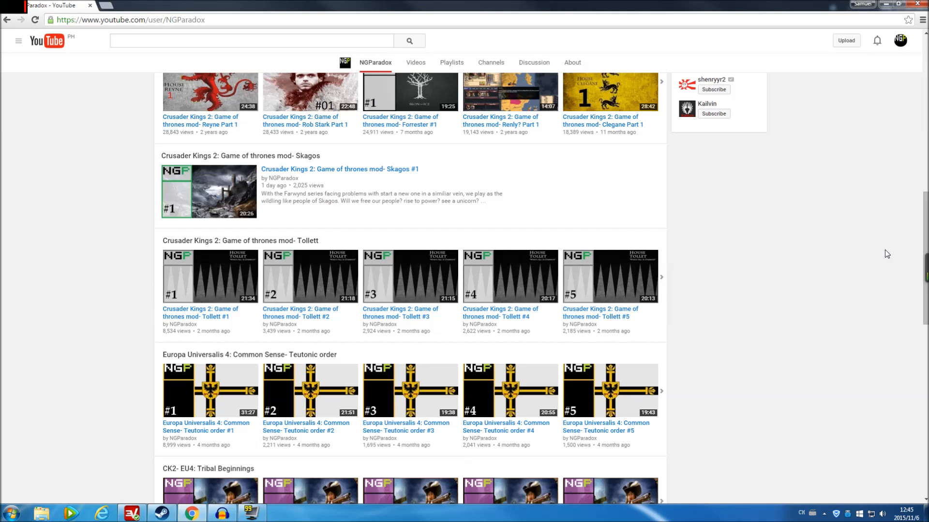
scroll("down", 3)
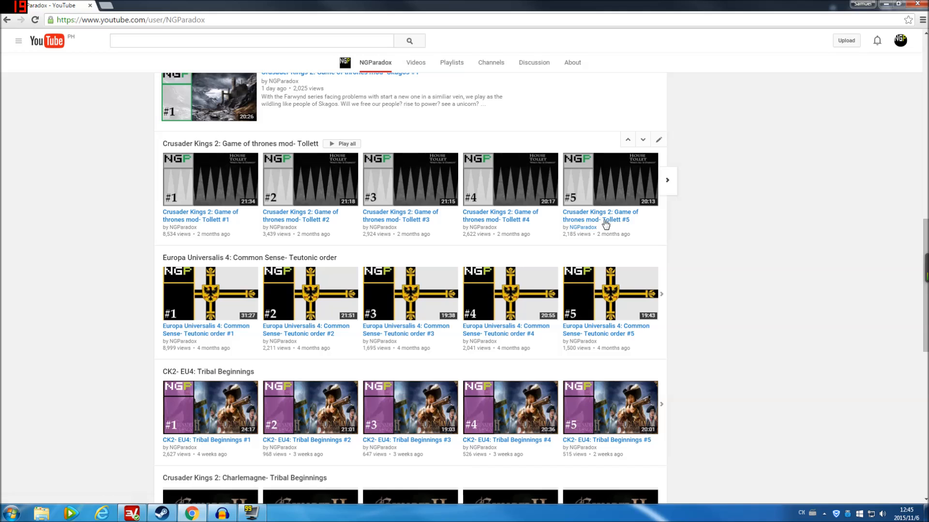
mouse_move(631, 189)
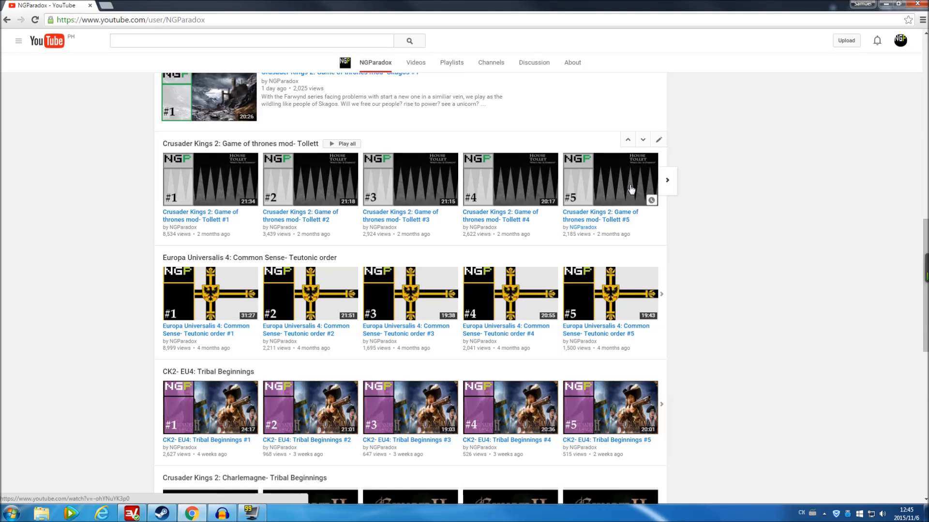
mouse_move(637, 160)
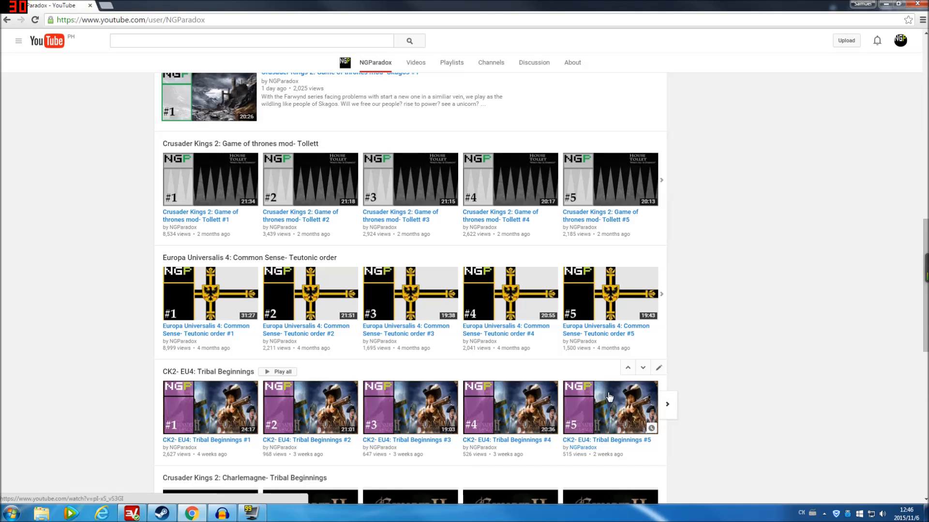
mouse_move(638, 400)
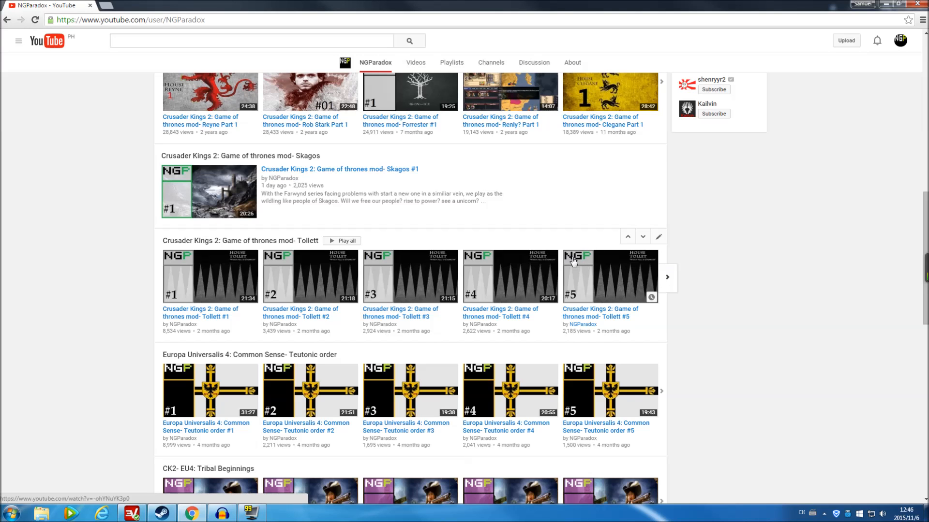
scroll("down", 3)
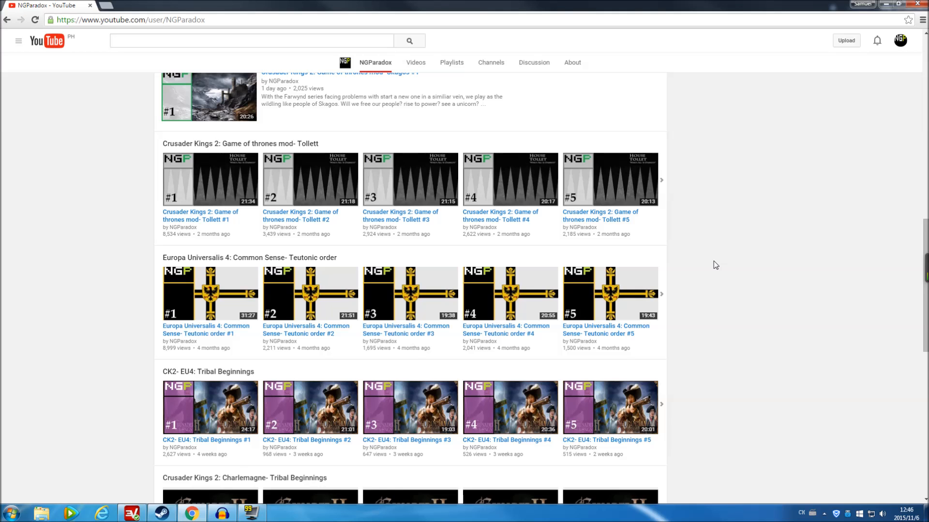
scroll("down", 3)
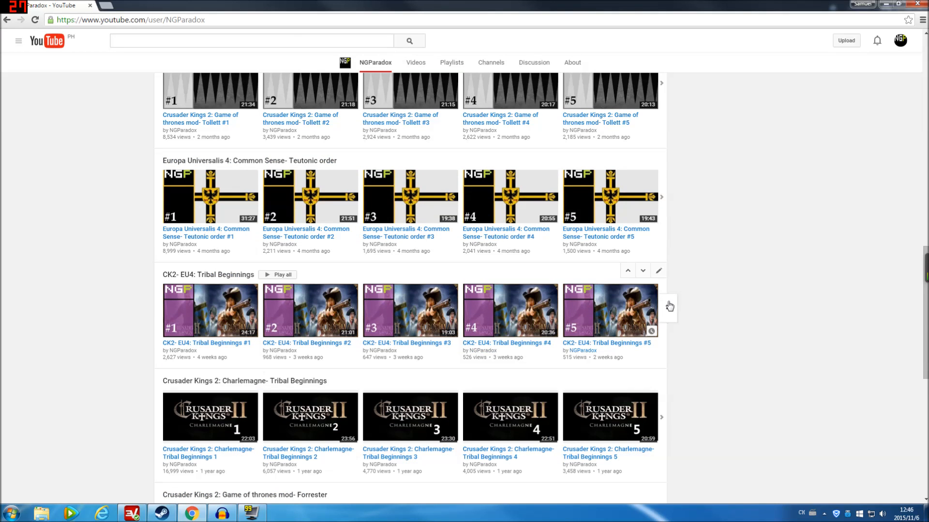
left_click(669, 307)
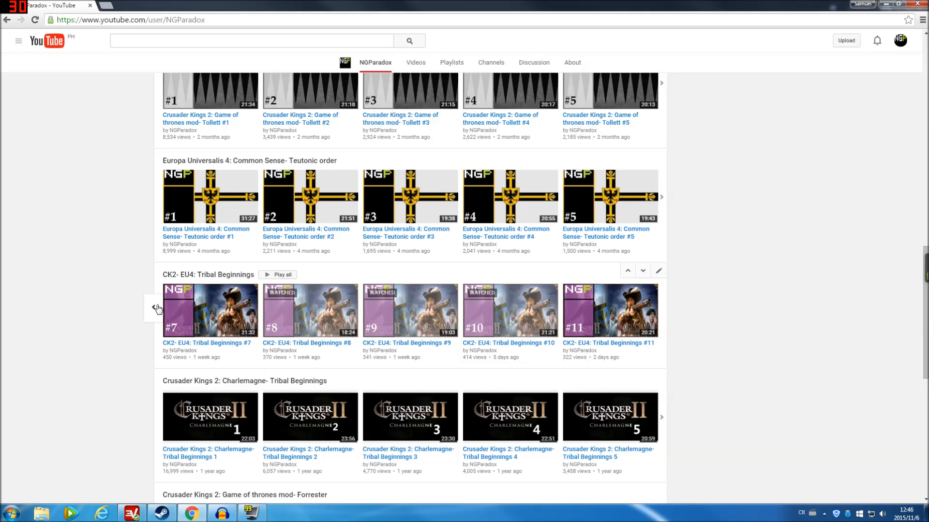
left_click(156, 307)
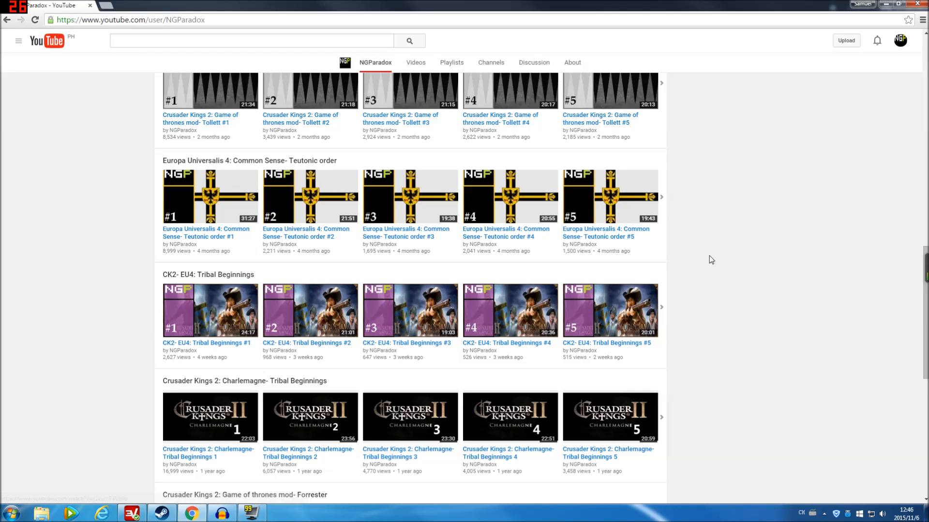
scroll("down", 3)
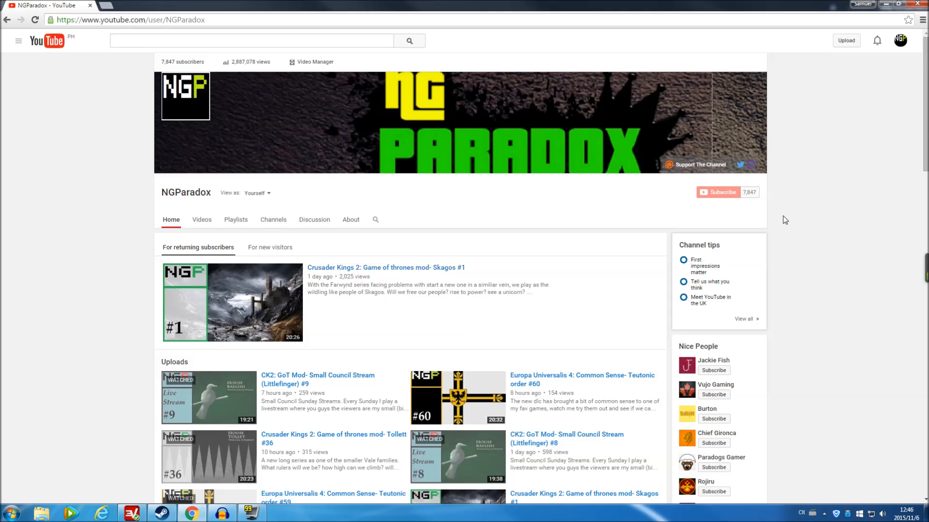
scroll("down", 3)
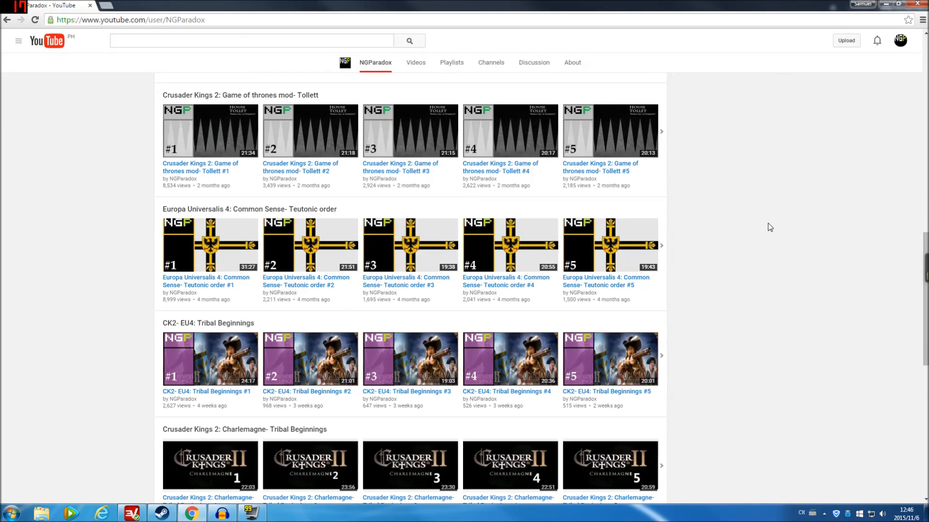
mouse_move(746, 267)
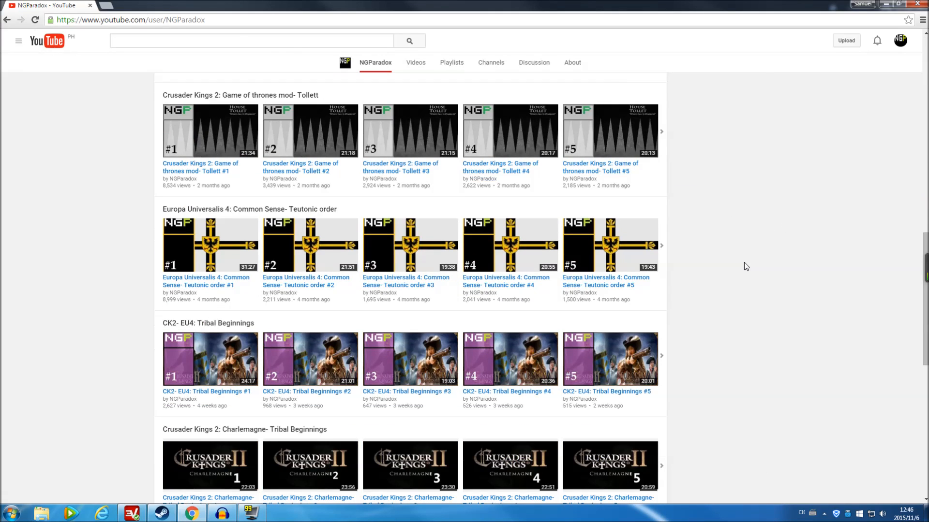